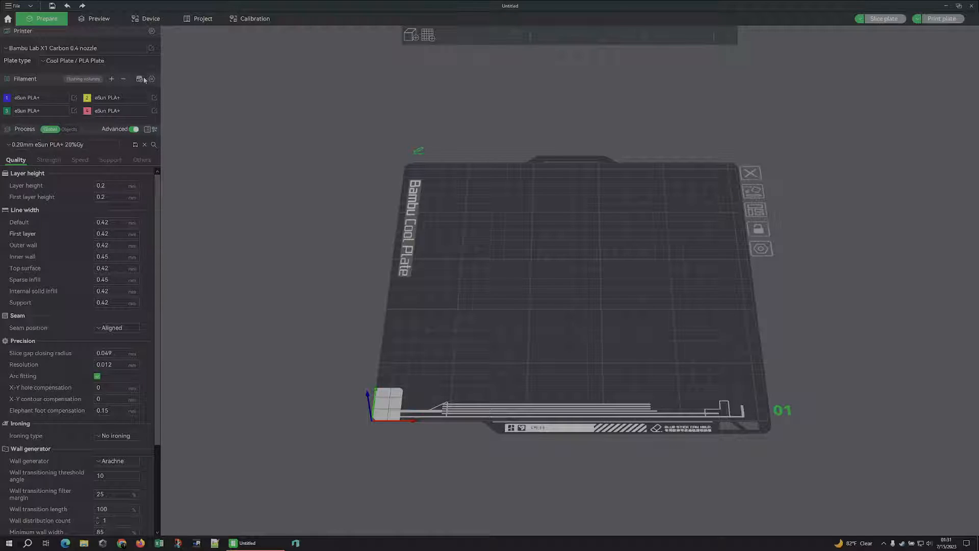
{"action": "mouse_move", "coordinate": [35, 121]}
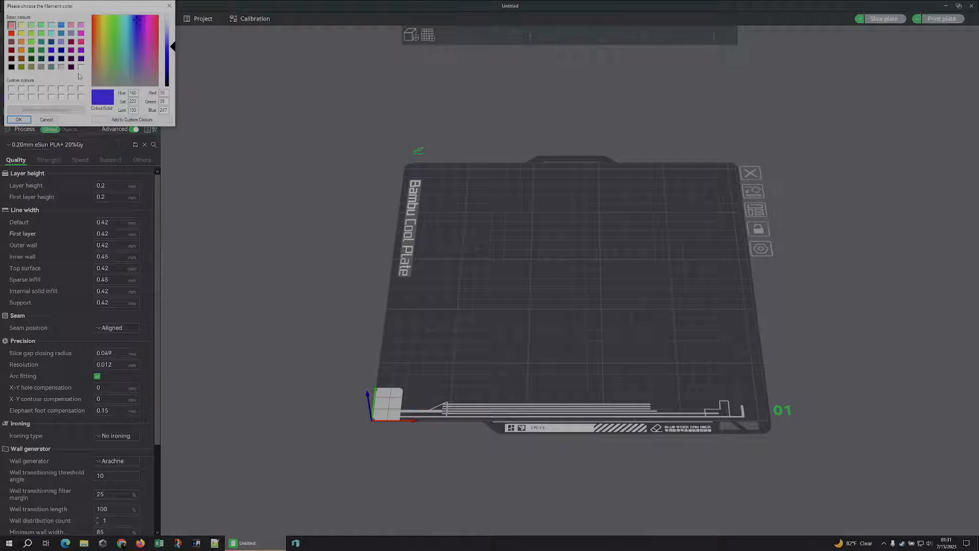
Step: Leave the filament colour chooser and switch to the printer's Device page
{"action": "left_click", "coordinate": [46, 119]}
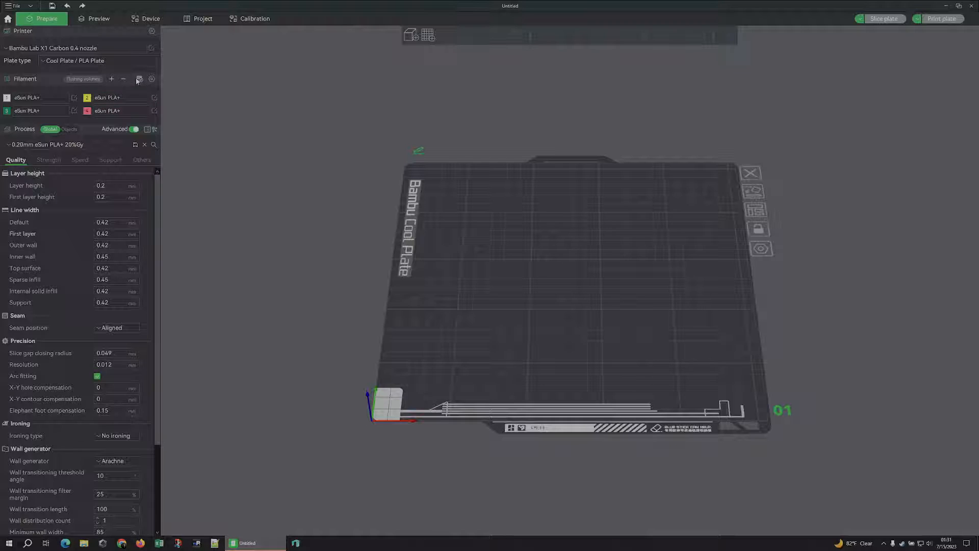
{"action": "left_click", "coordinate": [37, 98]}
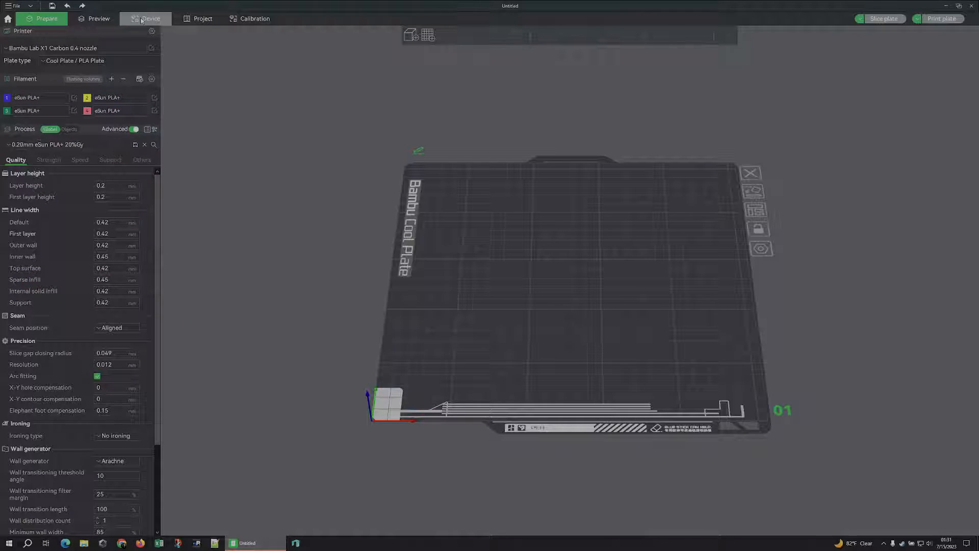
{"action": "left_click", "coordinate": [150, 19]}
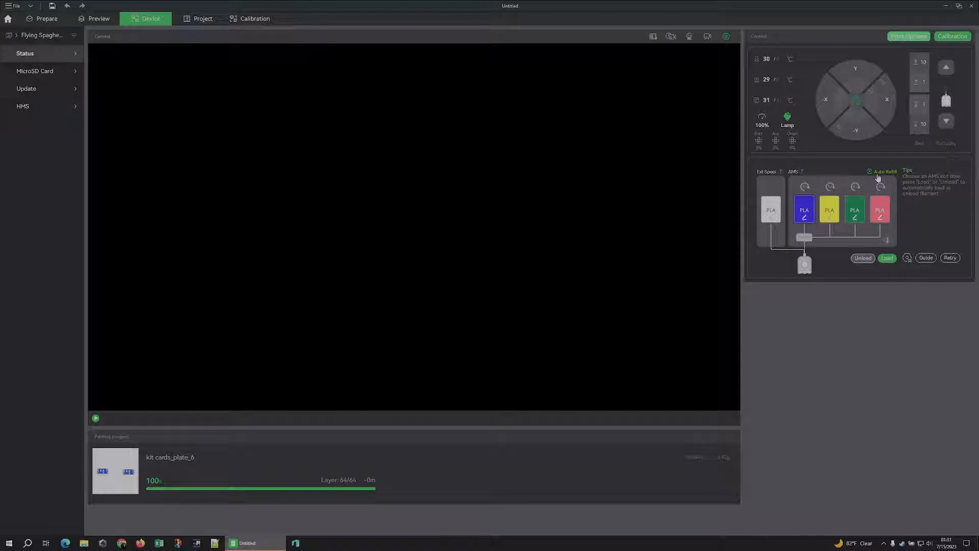
Step: Review the AMS Auto Refill status and Print Options, then bring up AMS settings
{"action": "left_click", "coordinate": [883, 172]}
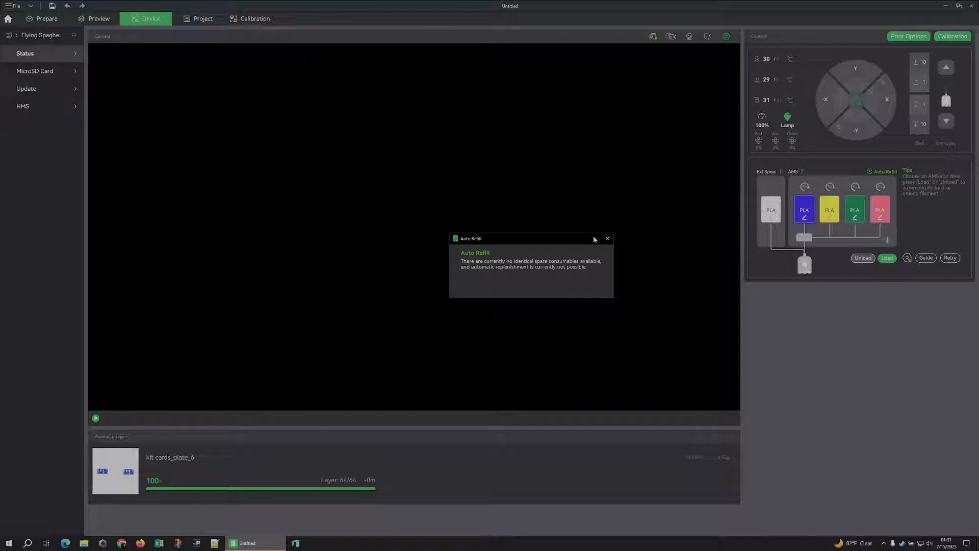
{"action": "mouse_move", "coordinate": [606, 238]}
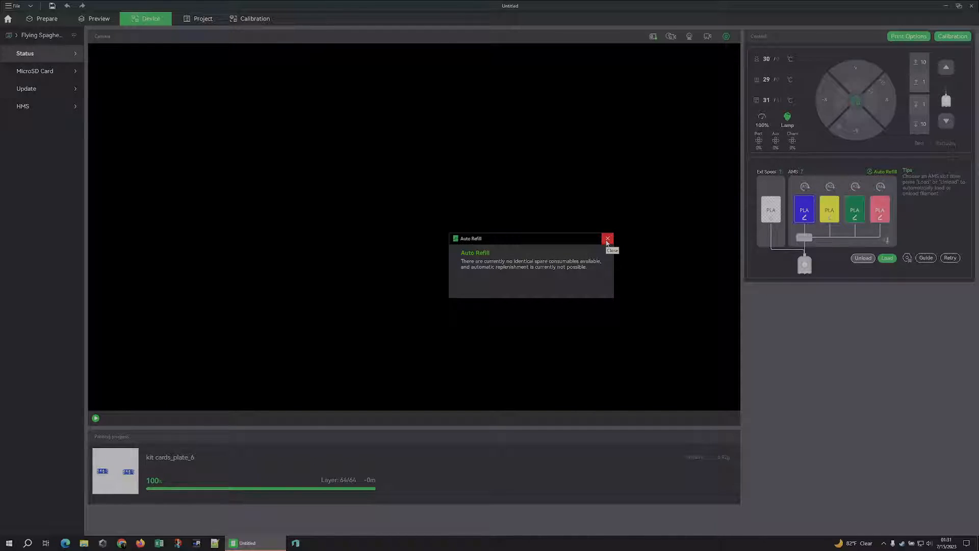
{"action": "left_click", "coordinate": [606, 238]}
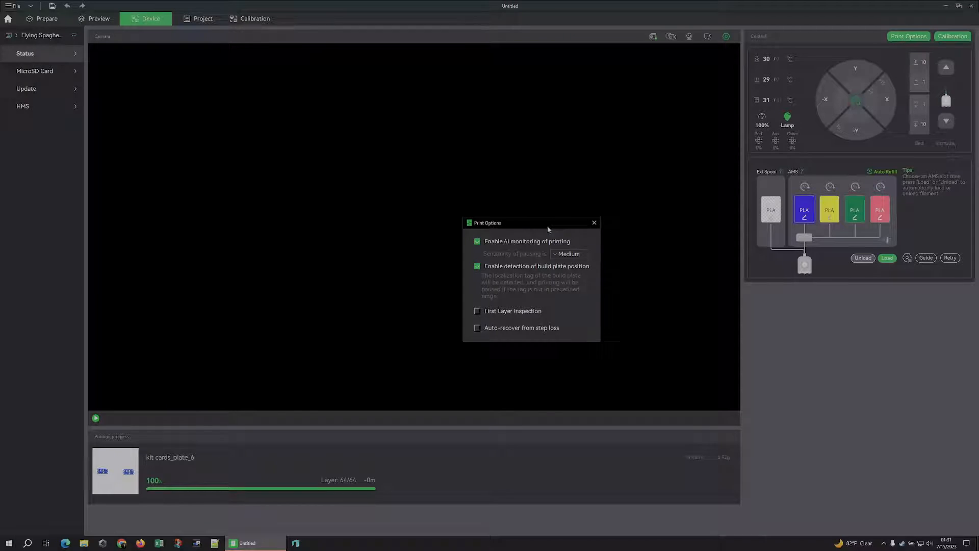
{"action": "left_click_drag", "start_coordinate": [488, 223], "coordinate": [621, 161]}
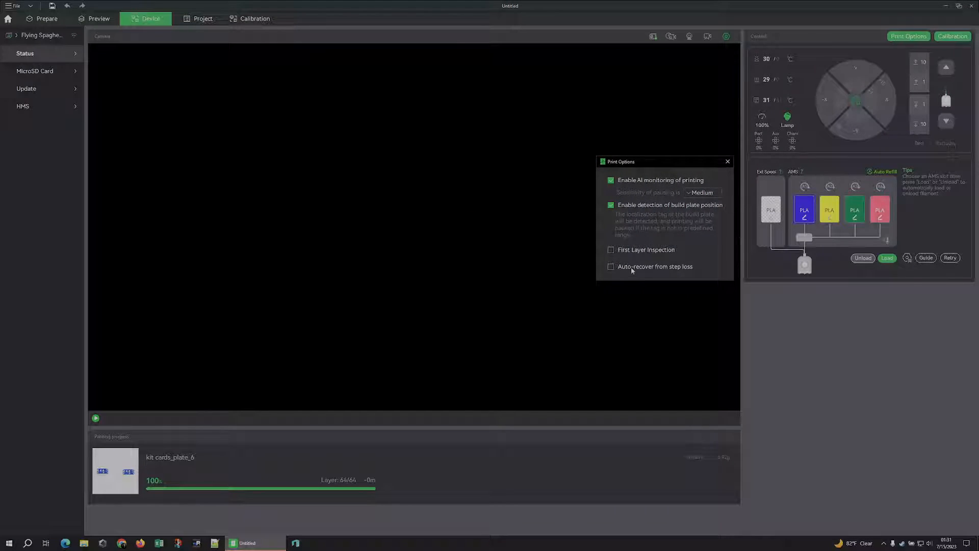
{"action": "left_click", "coordinate": [727, 161]}
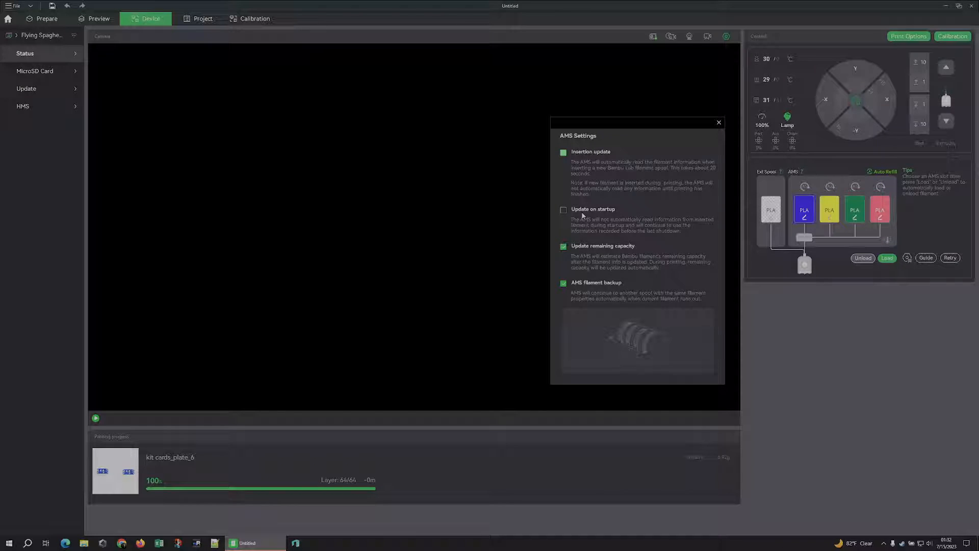
{"action": "mouse_move", "coordinate": [718, 122]}
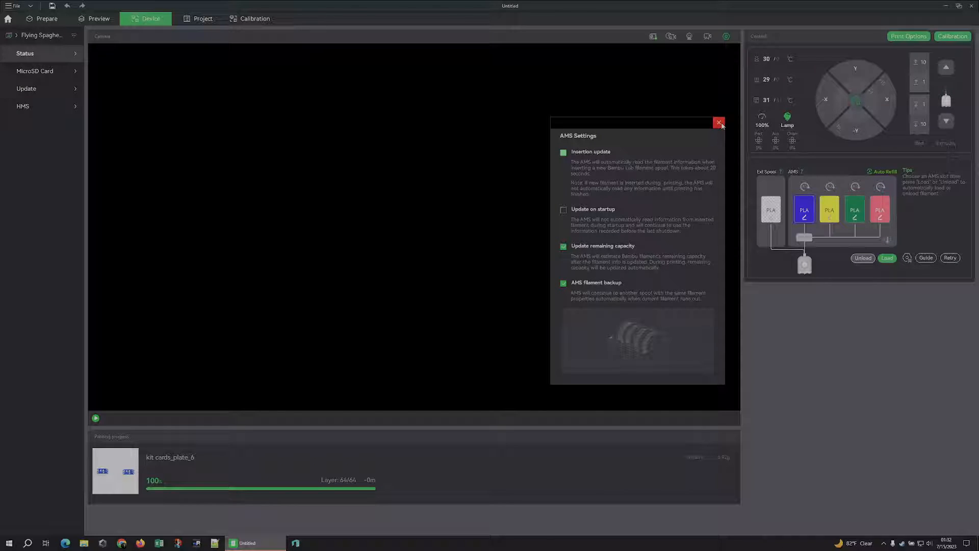
{"action": "left_click", "coordinate": [719, 123]}
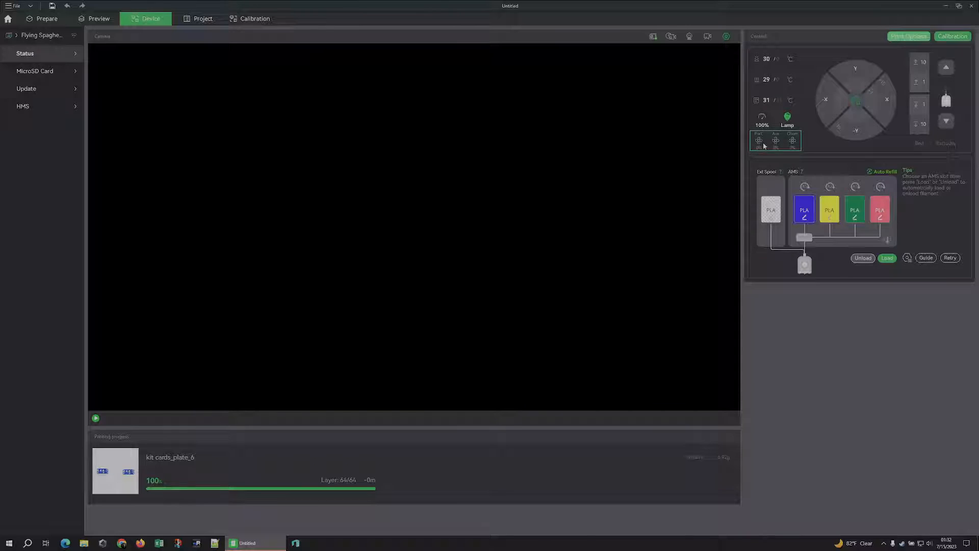
{"action": "left_click", "coordinate": [775, 140]}
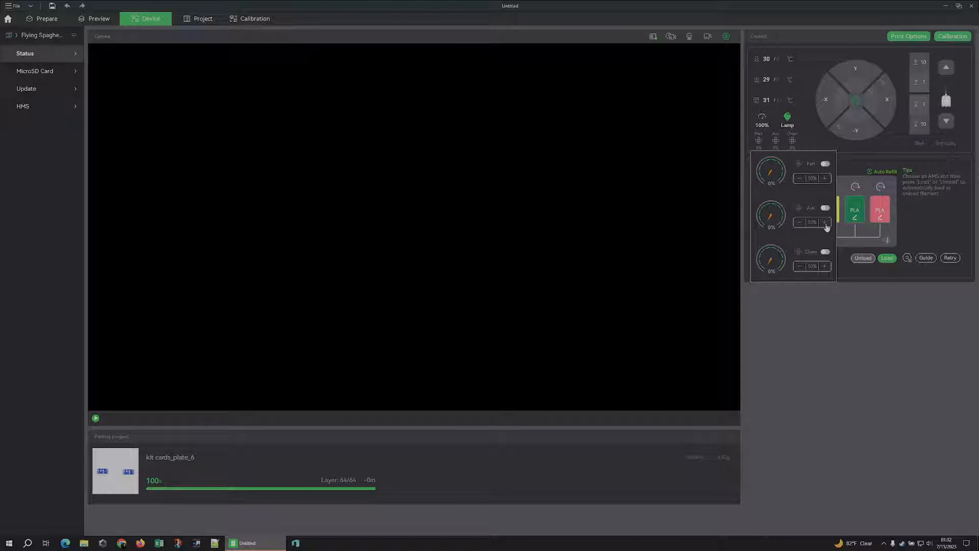
{"action": "left_click", "coordinate": [825, 207]}
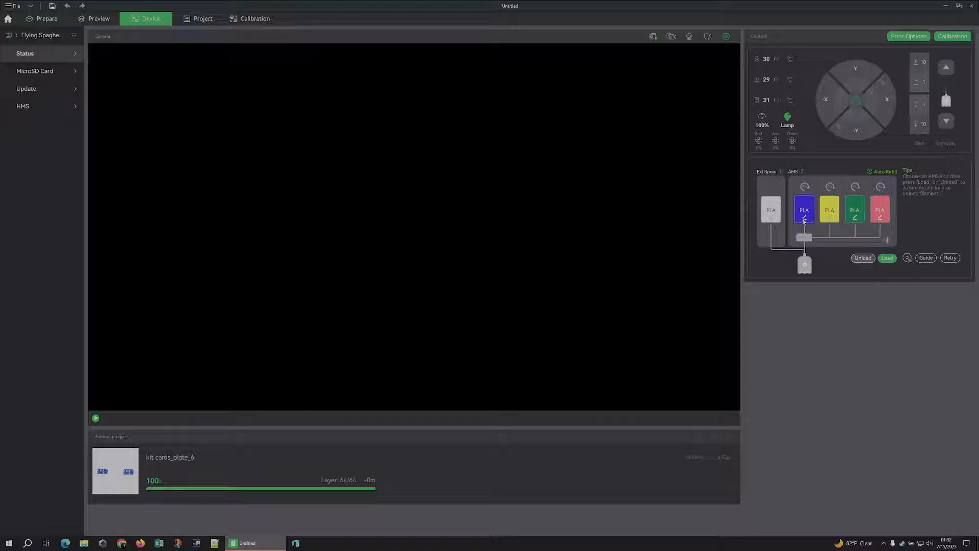
Step: Set AMS slot 1's eSUN PLA+ to white and confirm
{"action": "left_click", "coordinate": [805, 210]}
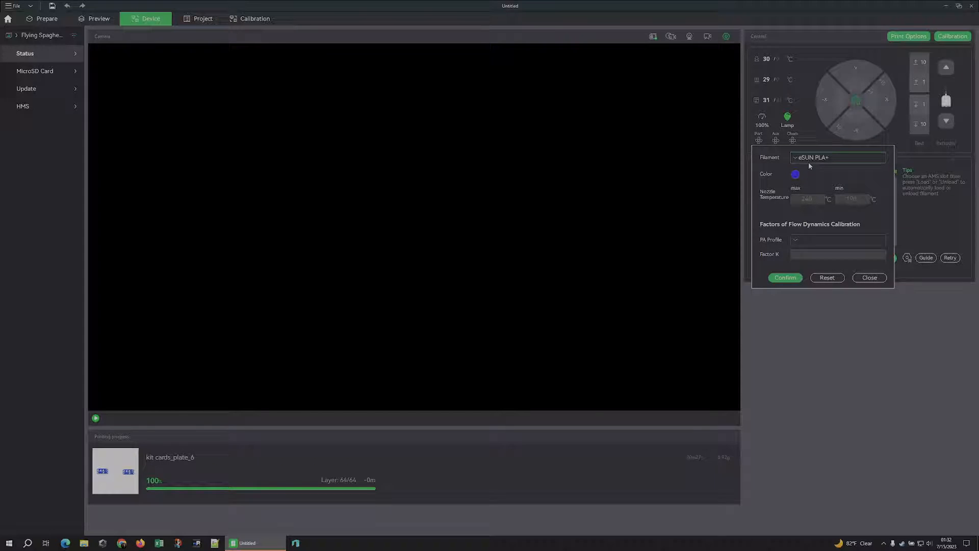
{"action": "left_click", "coordinate": [794, 174]}
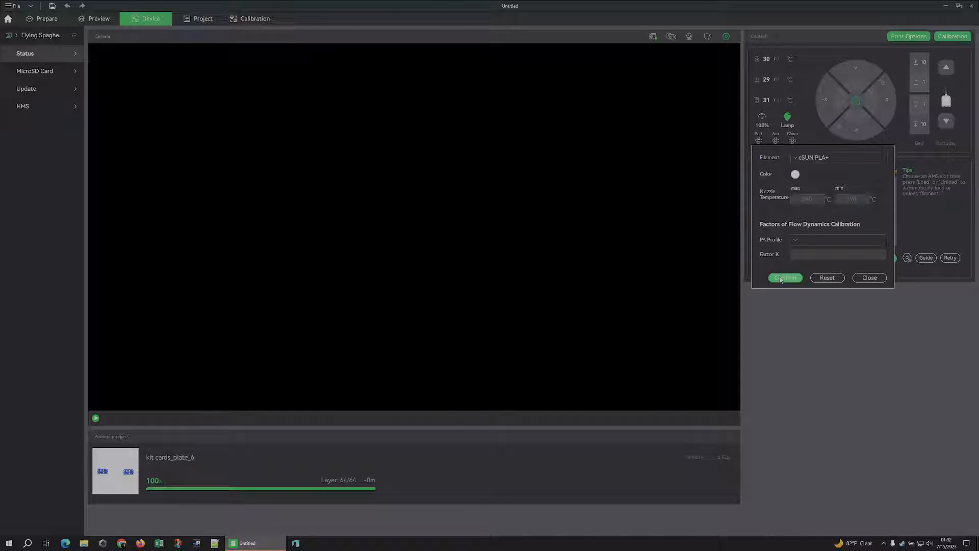
{"action": "left_click", "coordinate": [794, 174]}
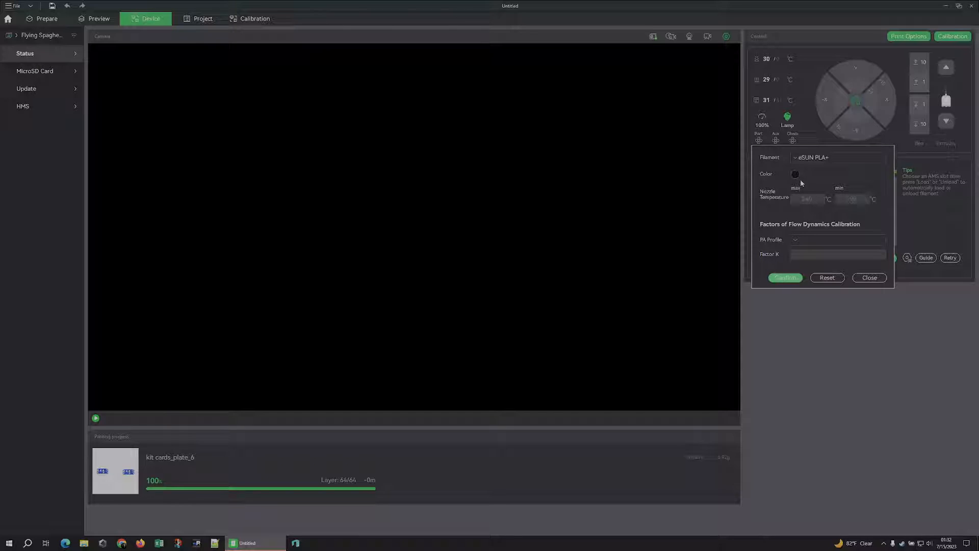
{"action": "left_click", "coordinate": [794, 174]}
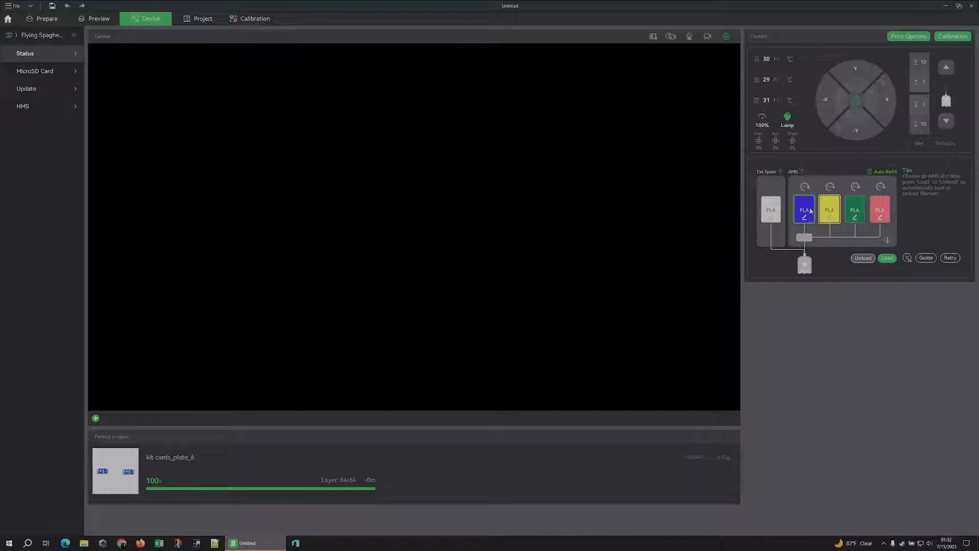
Step: Set AMS slot 2's eSUN PLA+ to orange and confirm
{"action": "left_click", "coordinate": [804, 210]}
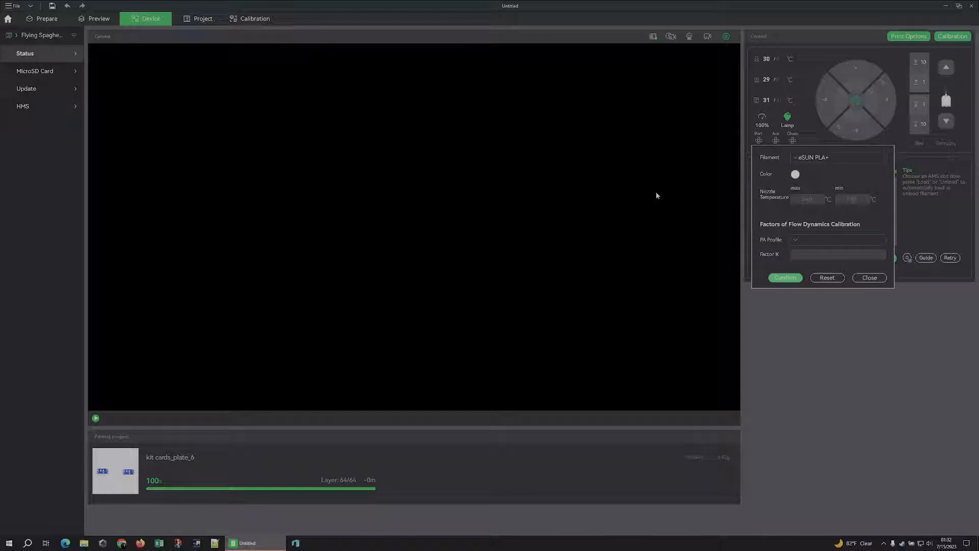
{"action": "left_click", "coordinate": [869, 277]}
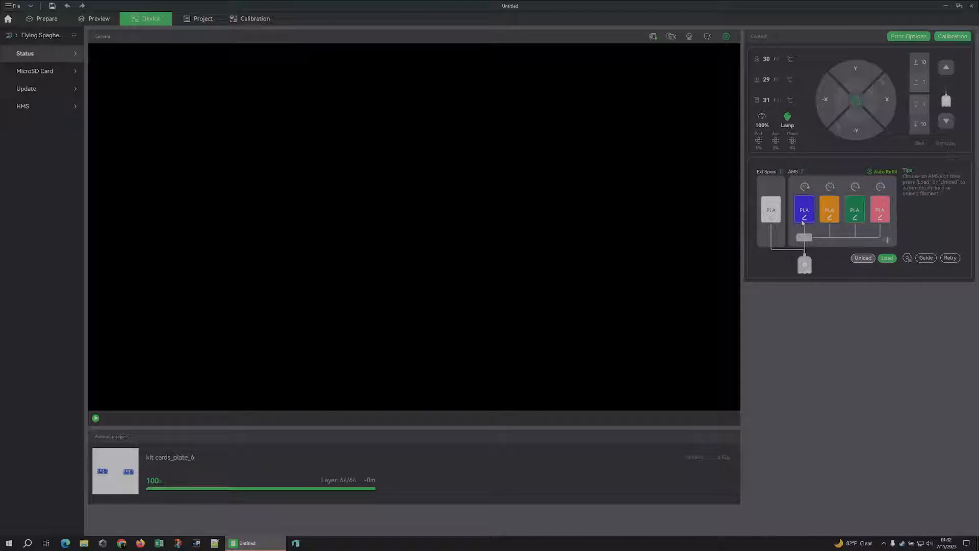
{"action": "left_click", "coordinate": [805, 210]}
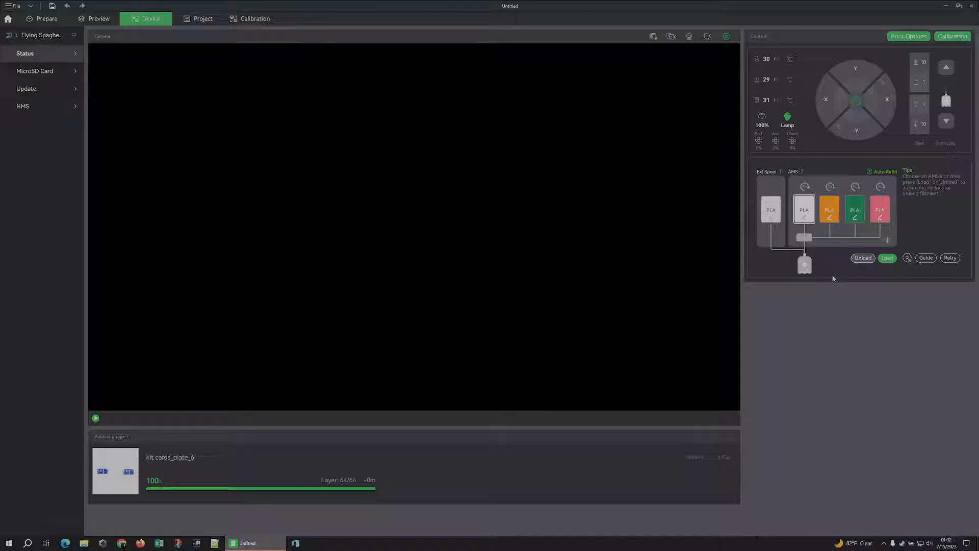
{"action": "mouse_move", "coordinate": [698, 177]}
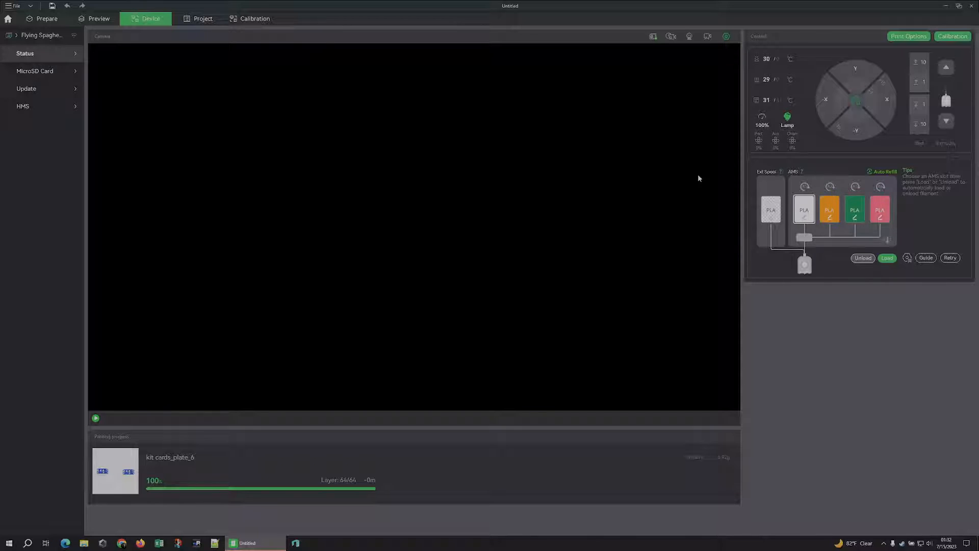
Step: Sync the Prepare filament list with the AMS so filaments 1 and 2 are white and orange
{"action": "left_click", "coordinate": [46, 19]}
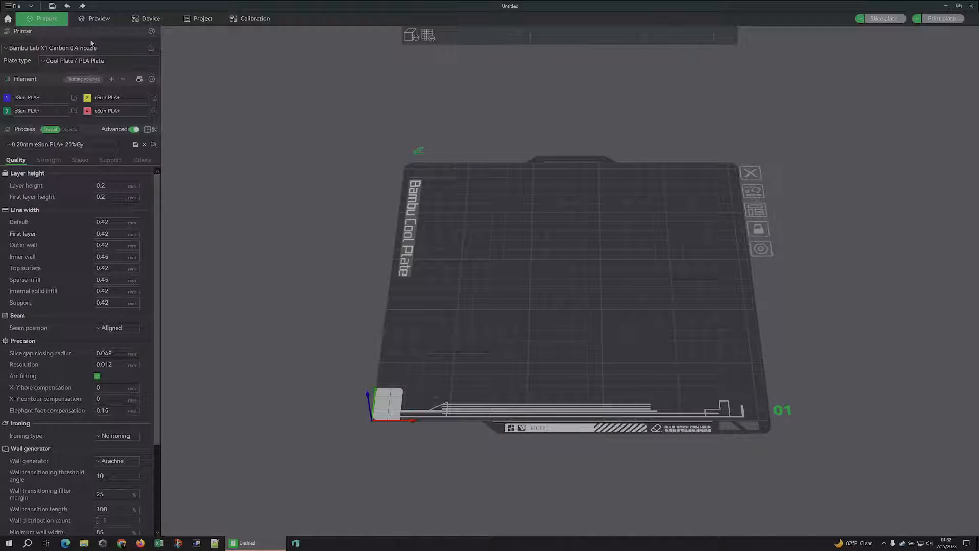
{"action": "left_click", "coordinate": [140, 79]}
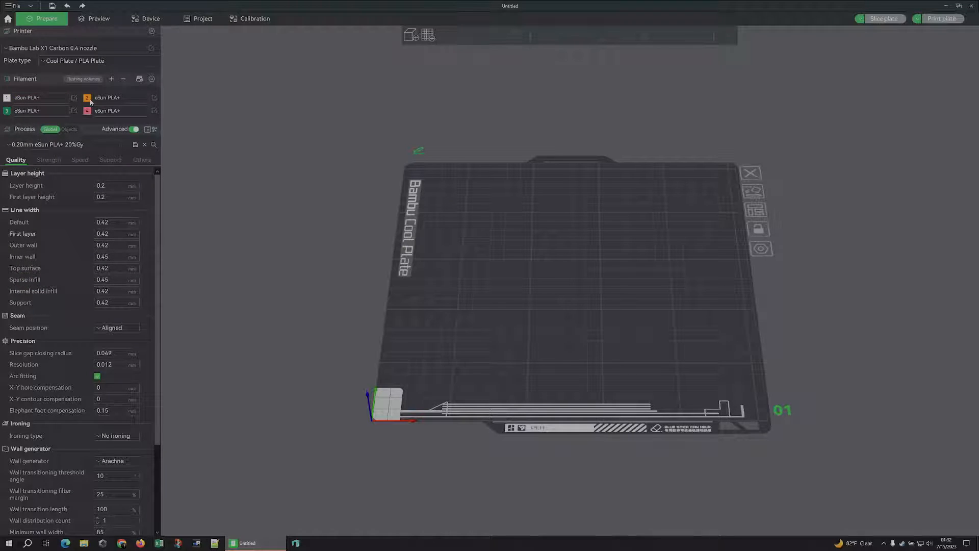
{"action": "left_click", "coordinate": [150, 18]}
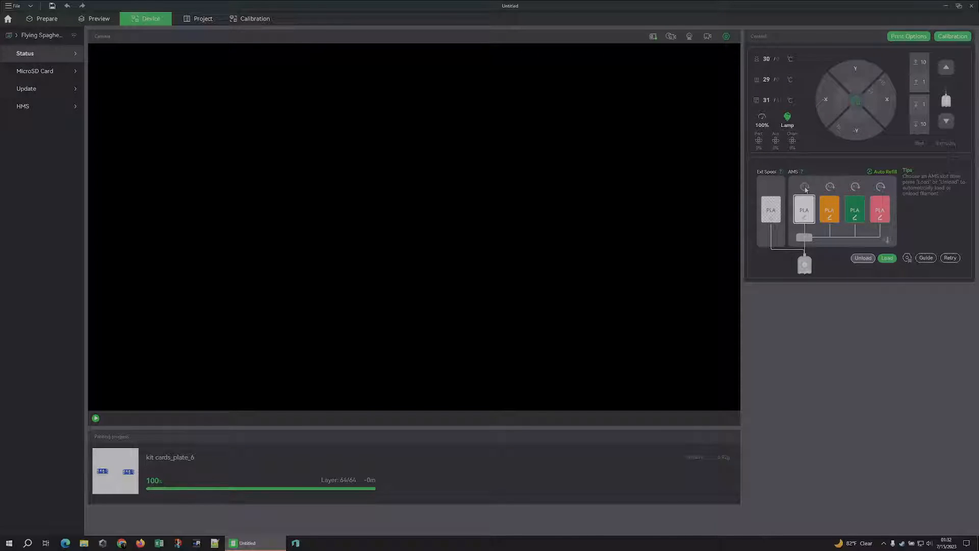
{"action": "mouse_move", "coordinate": [830, 276]}
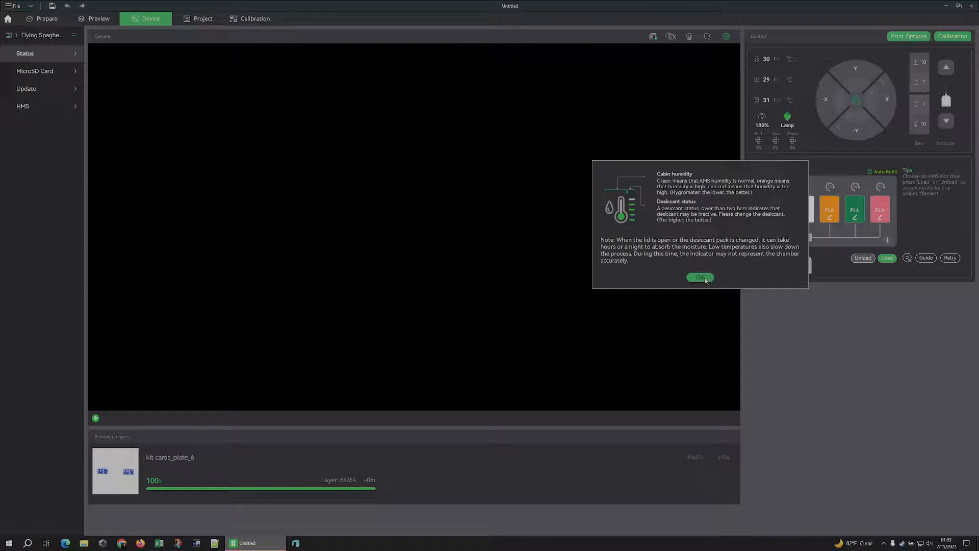
{"action": "left_click", "coordinate": [698, 278]}
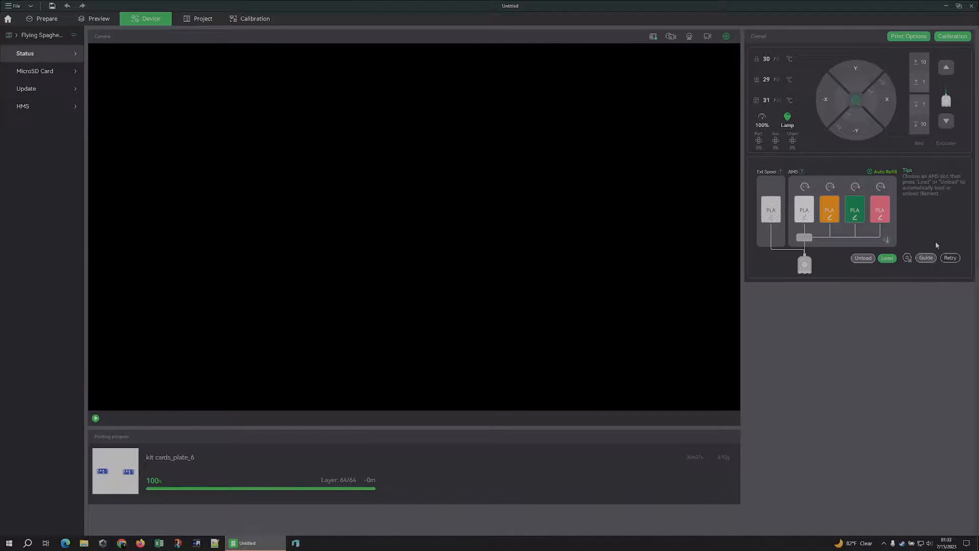
{"action": "mouse_move", "coordinate": [575, 91]}
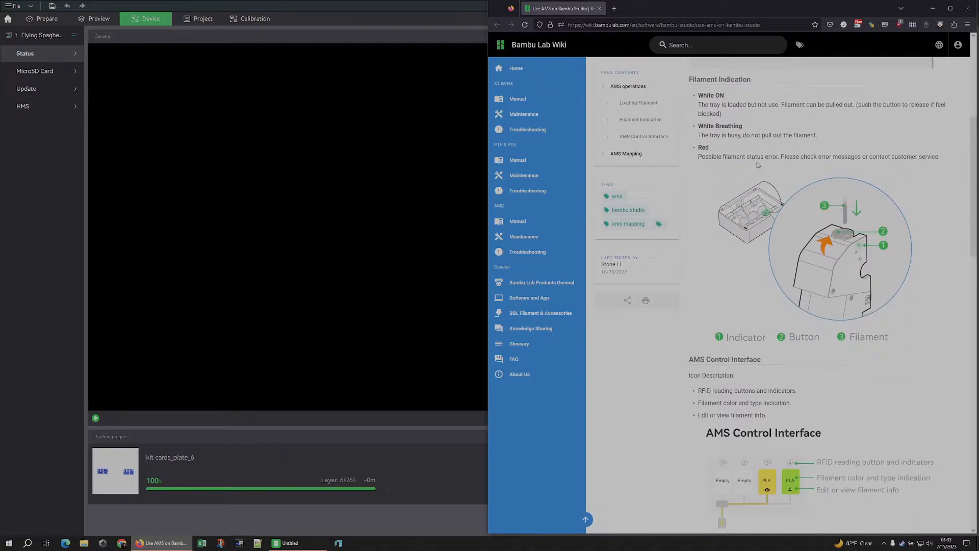
Step: Scroll the 'Use AMS on Bambu Studio' wiki page to the filament type and colour section
{"action": "scroll", "scroll_direction": "down", "scroll_amount": 3}
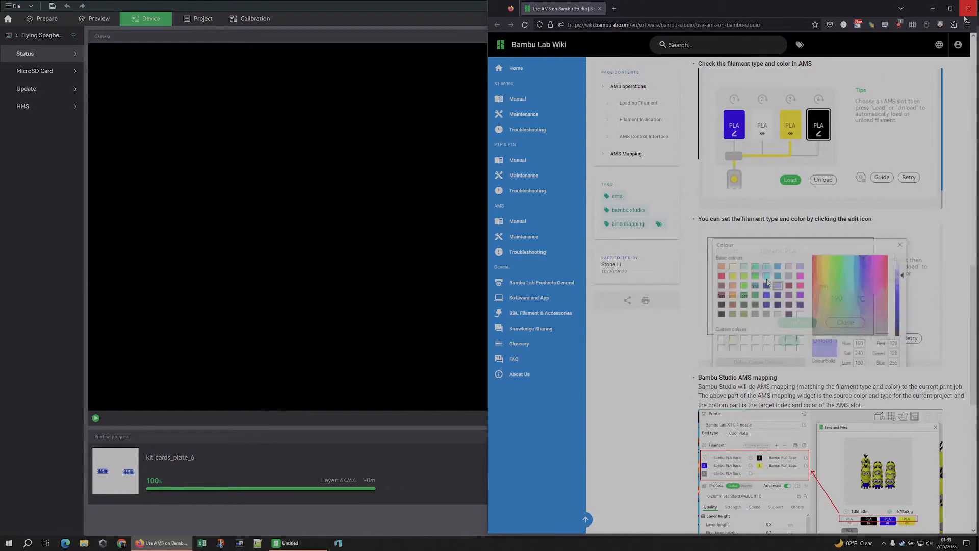